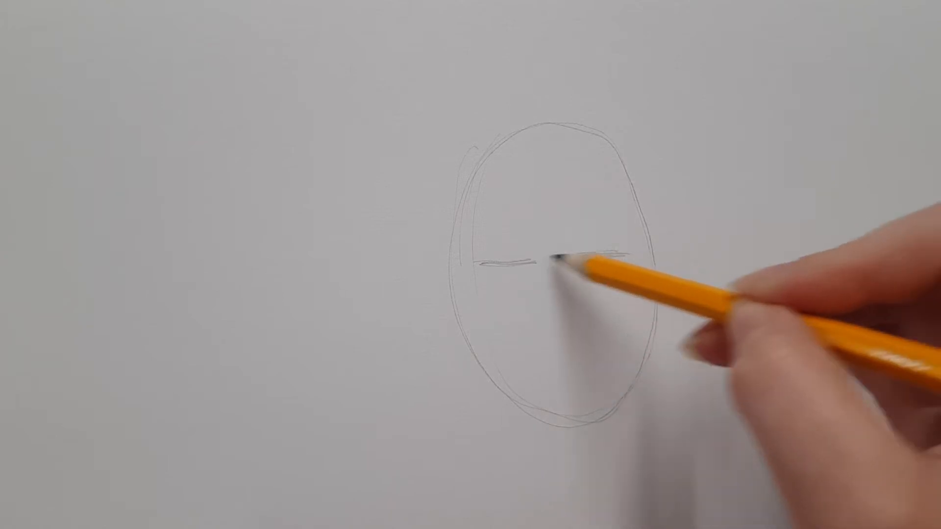
Pencil the second short horizontal eye guideline across the oval's middle.
left_click_drag(558, 258, 612, 252)
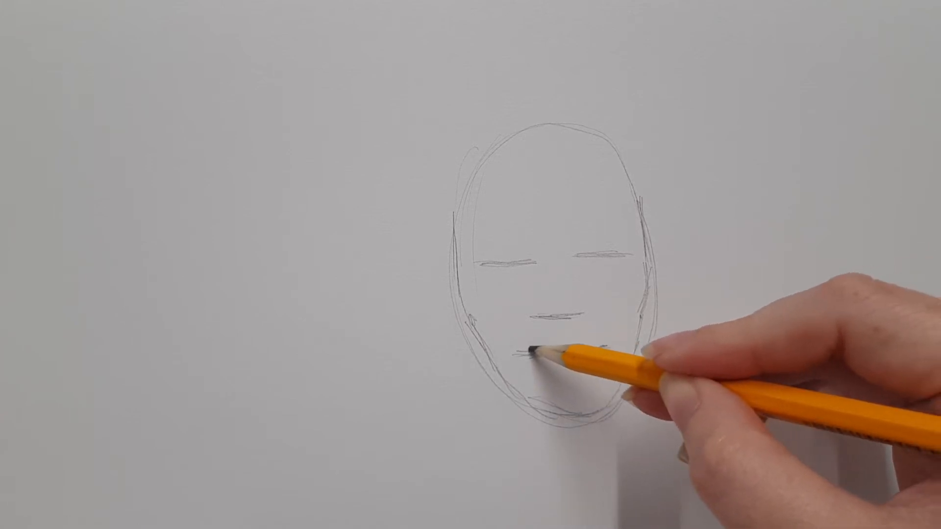
Sketch a short pencil line marking the mouth position below the nose.
left_click_drag(540, 354, 613, 384)
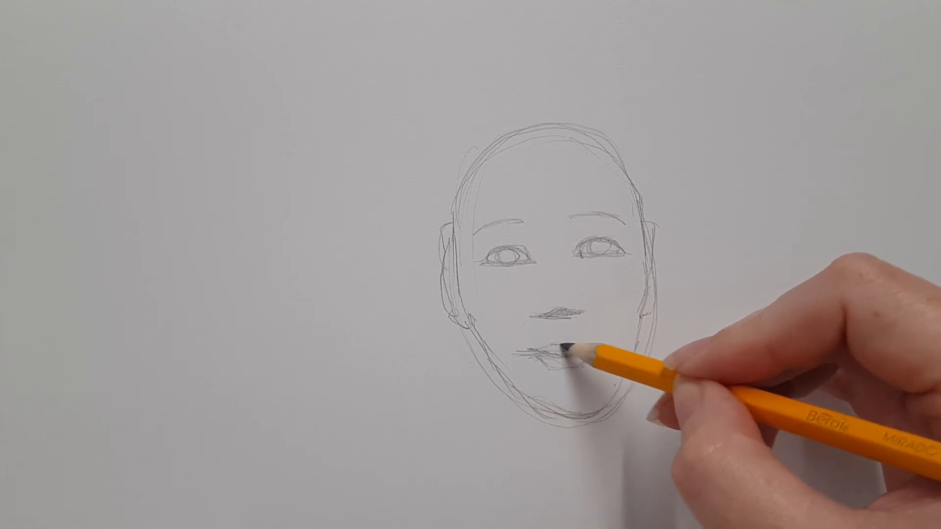
Start sketching the lips in pencil just below the shaded nose.
left_click_drag(570, 348, 540, 372)
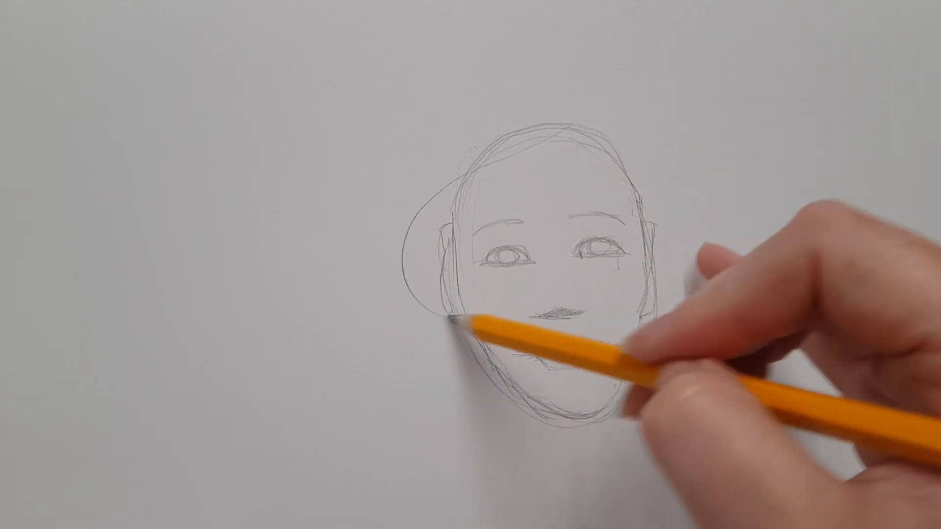
Draw a loose curved hair line up along the left side of the head.
left_click_drag(456, 318, 420, 216)
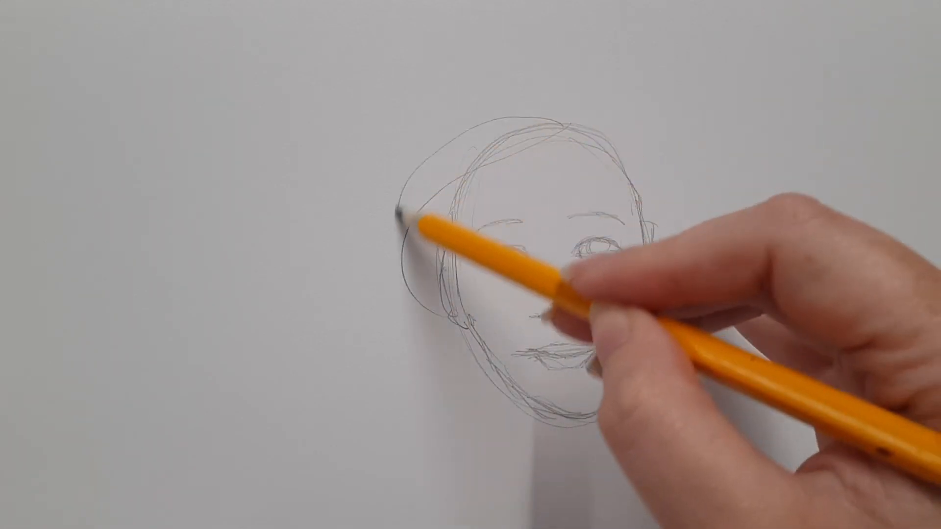